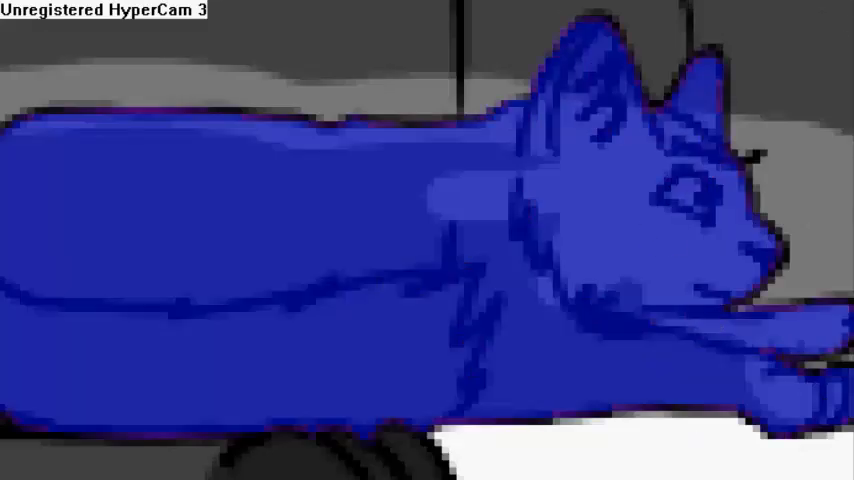
- Recolour the bush around the wolf-cat to dark green with a Hue and Saturation adjustment
left_click(238, 236)
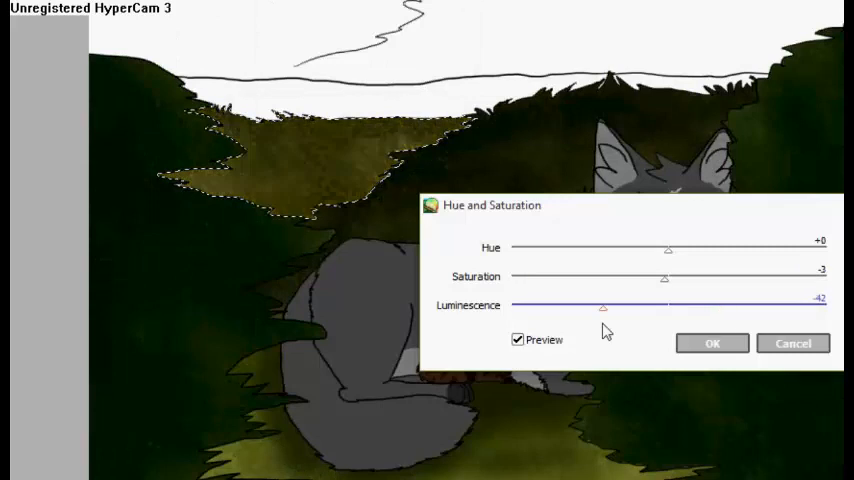
left_click(712, 344)
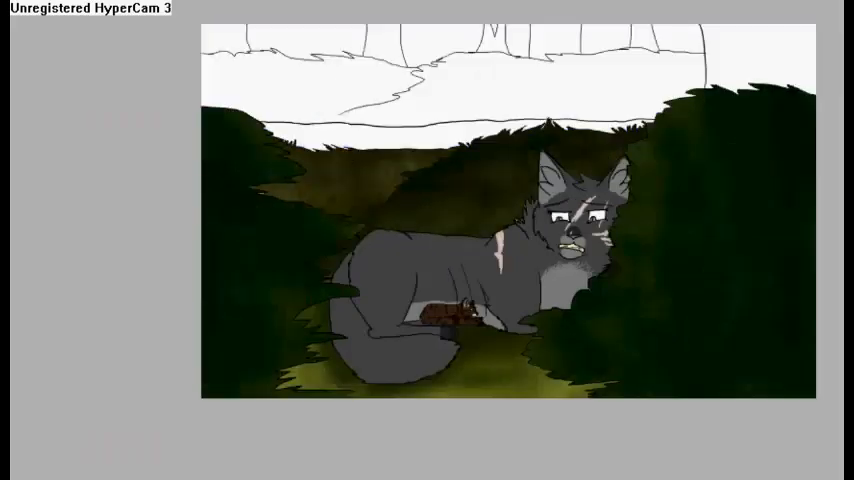